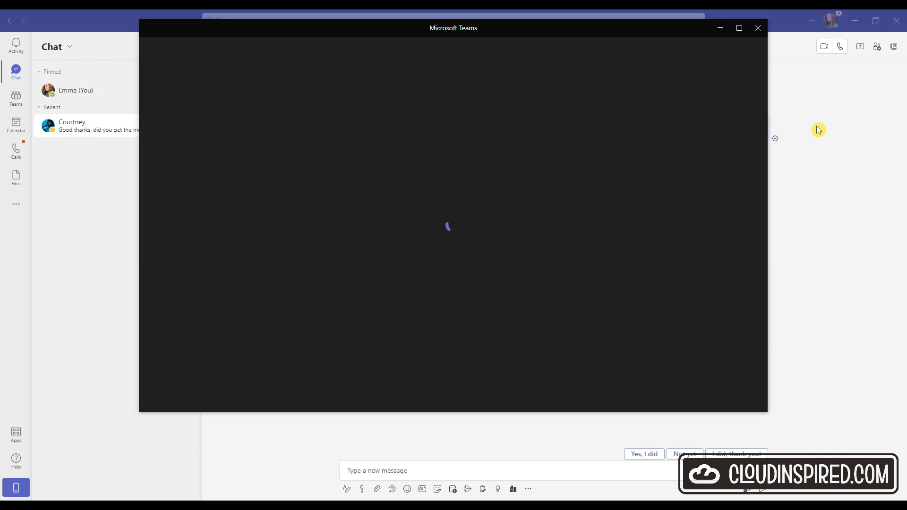
Step: Open the Global (Org-wide default) policy under Meeting policies and view Recording & transcription
{"action": "left_click", "coordinate": [605, 51]}
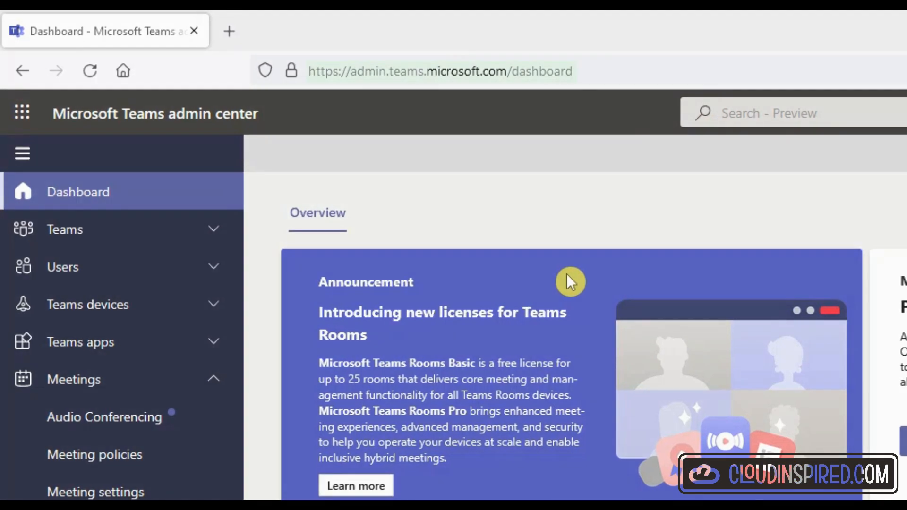
{"action": "left_click", "coordinate": [440, 71]}
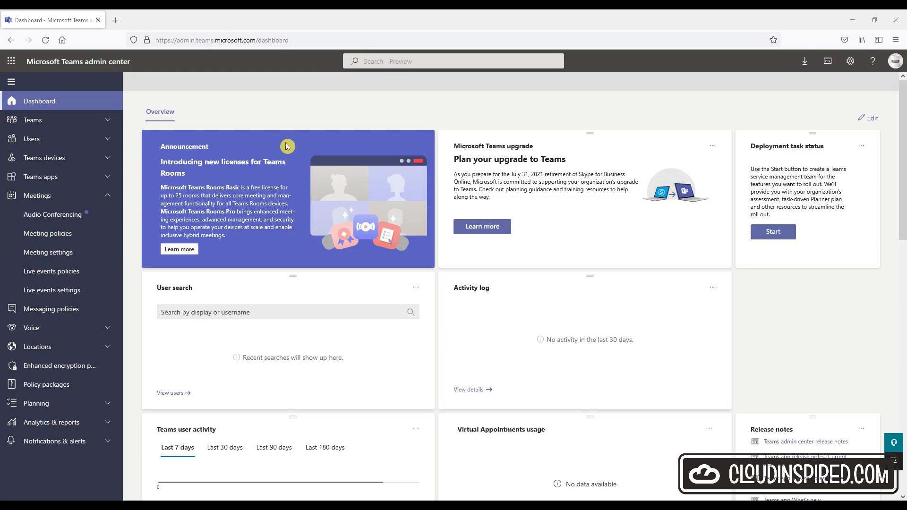
{"action": "mouse_move", "coordinate": [69, 252]}
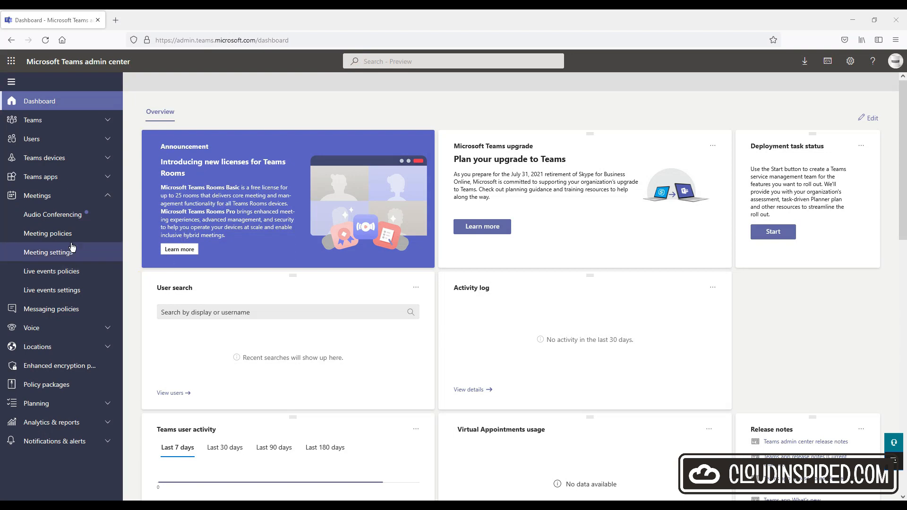
{"action": "left_click", "coordinate": [48, 233]}
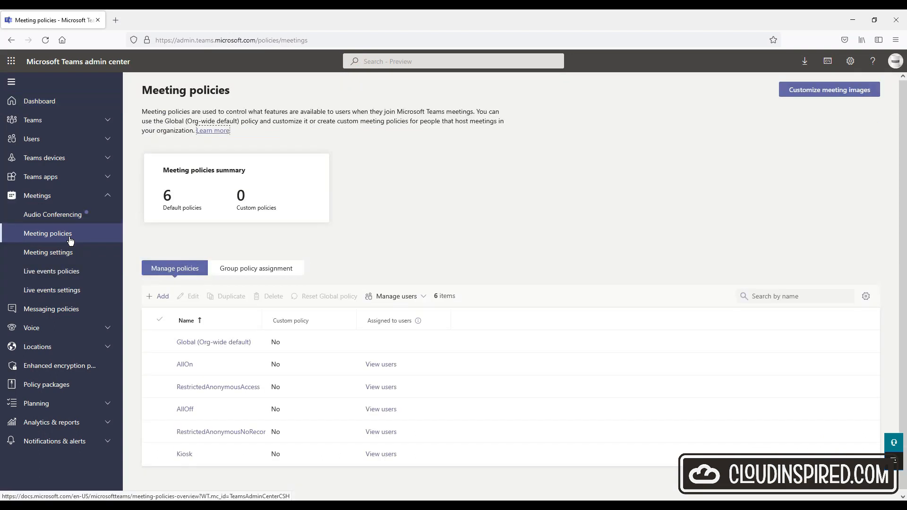
{"action": "left_click", "coordinate": [213, 342]}
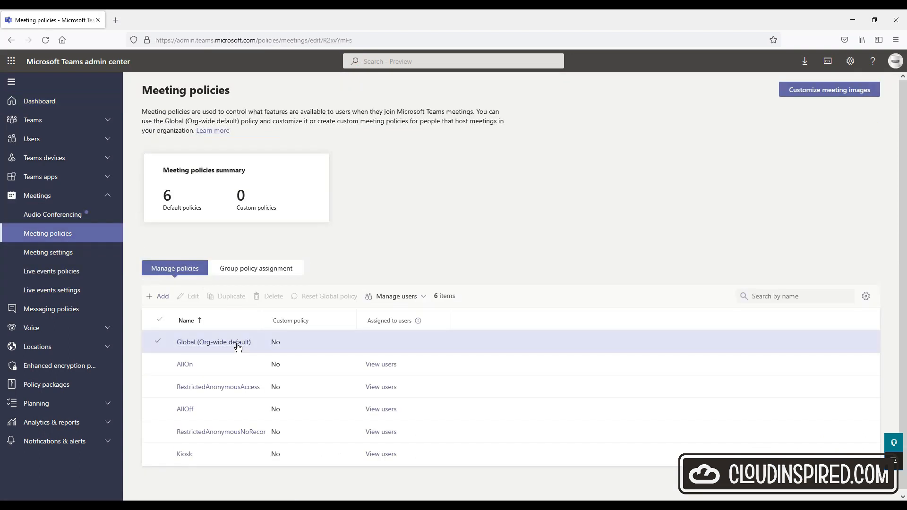
{"action": "left_click", "coordinate": [213, 342]}
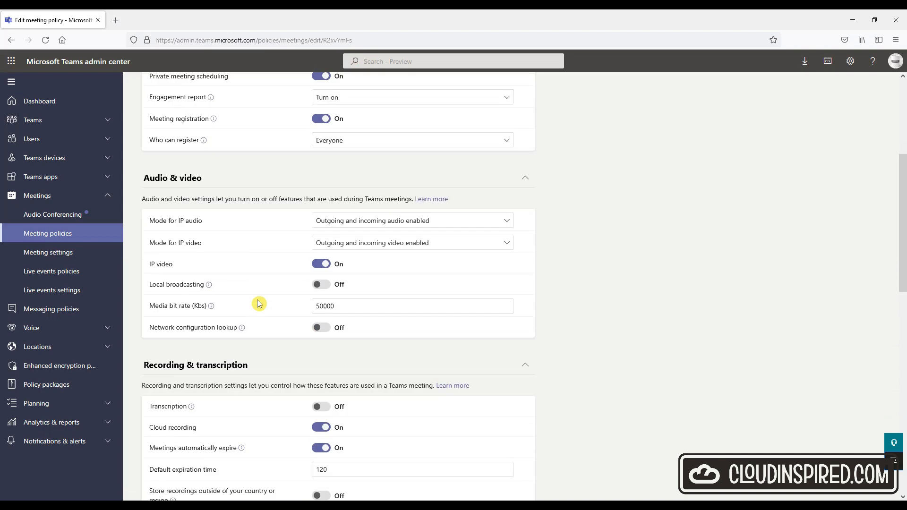
{"action": "scroll", "scroll_direction": "down", "scroll_amount": 3}
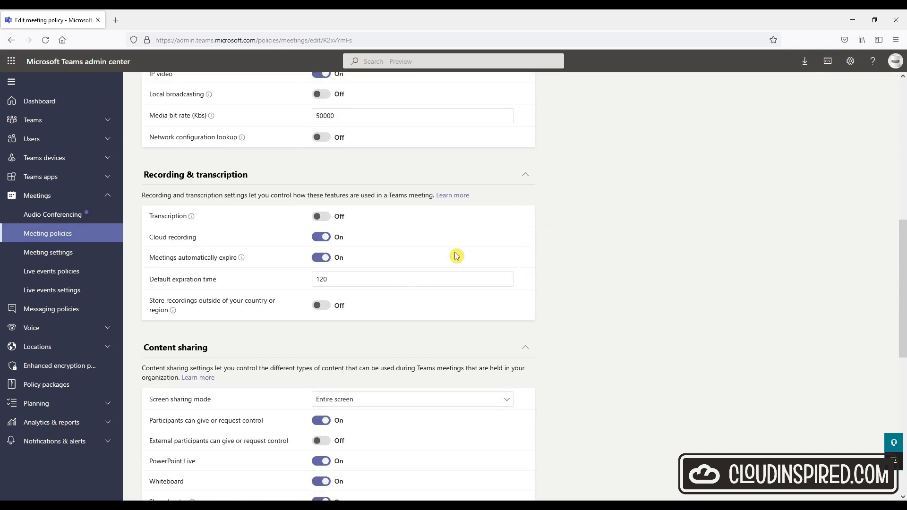
{"action": "mouse_move", "coordinate": [307, 241]}
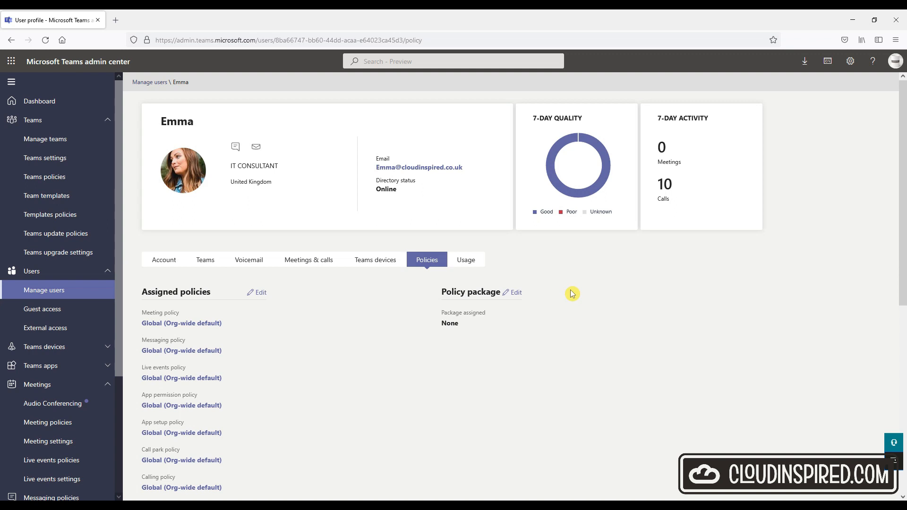
Step: Review the user's assigned policies on the Policies tab and edit Assigned policies
{"action": "scroll", "scroll_direction": "down", "scroll_amount": 3}
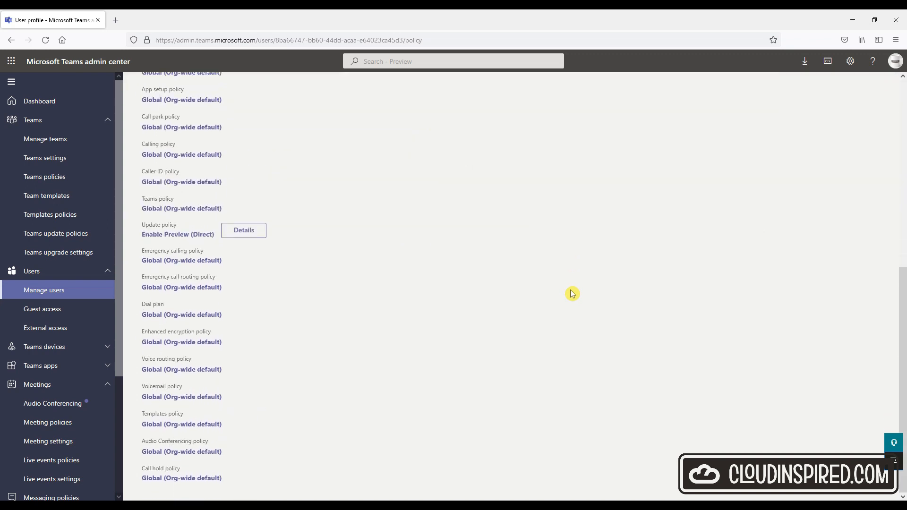
{"action": "scroll", "scroll_direction": "up", "scroll_amount": 3}
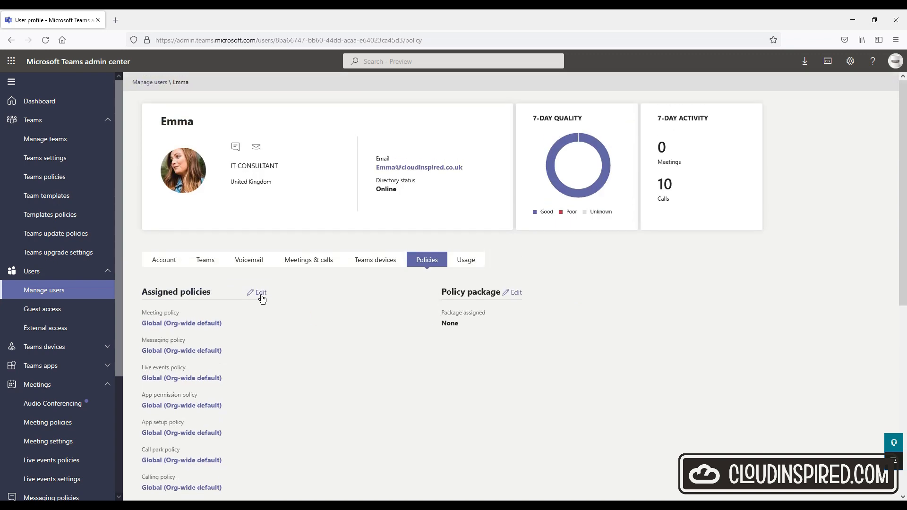
{"action": "left_click", "coordinate": [261, 292]}
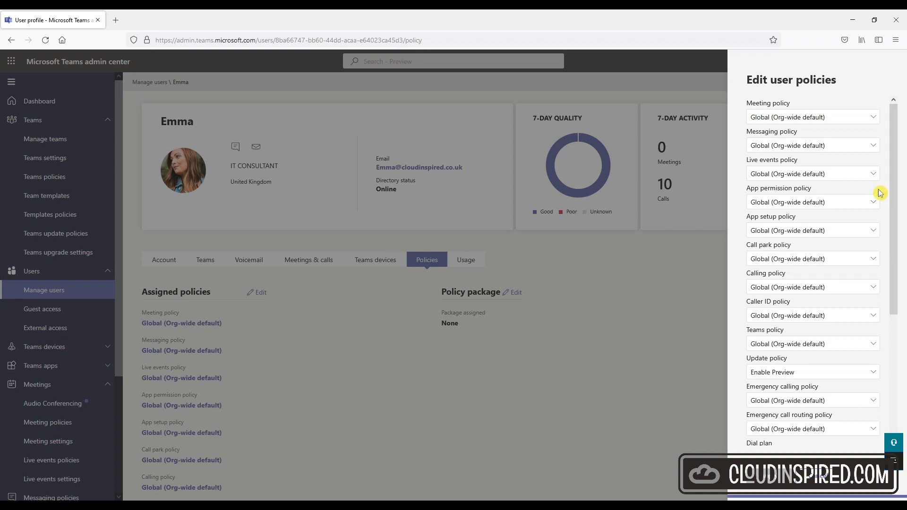
{"action": "scroll", "scroll_direction": "down", "scroll_amount": 3}
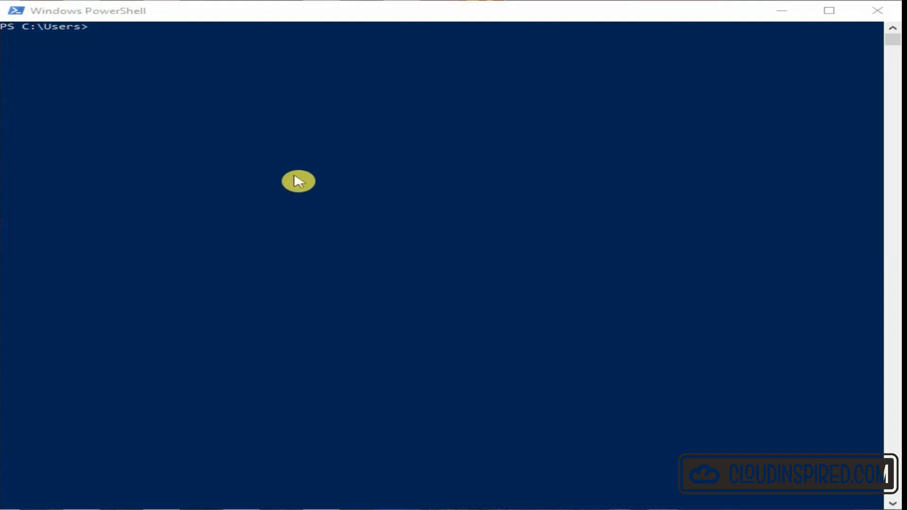
{"action": "mouse_move", "coordinate": [324, 167]}
{"action": "type", "text": "Import-Module ExchangeOnlineManagement"}
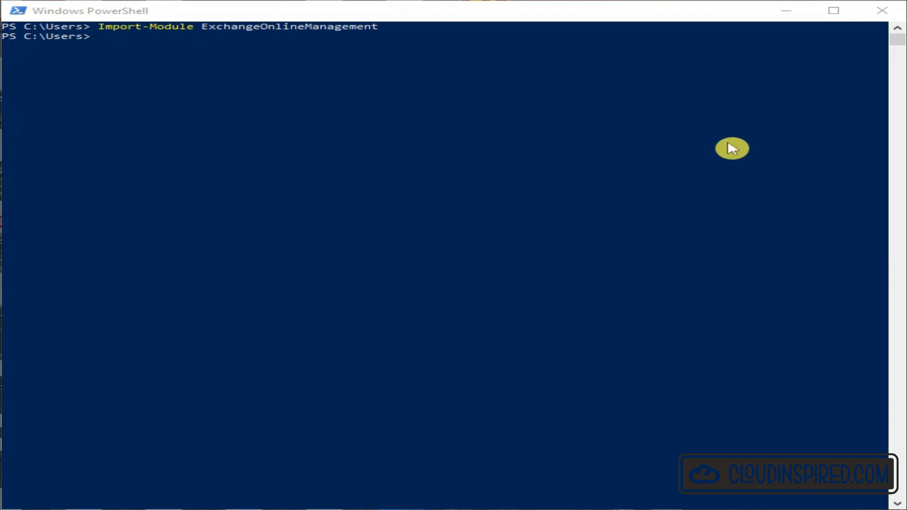
Step: Connect-ExchangeOnline with the admin account, then install the MicrosoftTeams PowerShell module
{"action": "type", "text": "Connect-ExchangeOnline"}
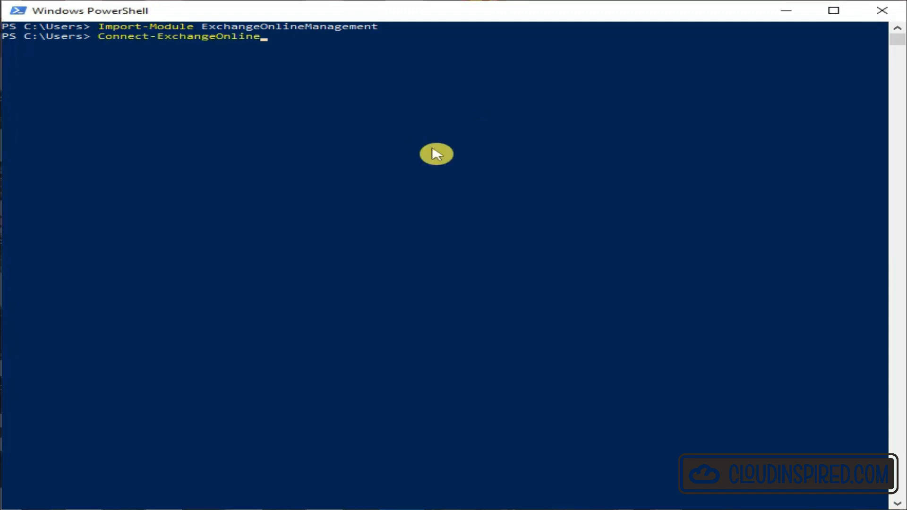
{"action": "key", "text": "Return"}
{"action": "type", "text": "cloudadmin@cloudinspired."}
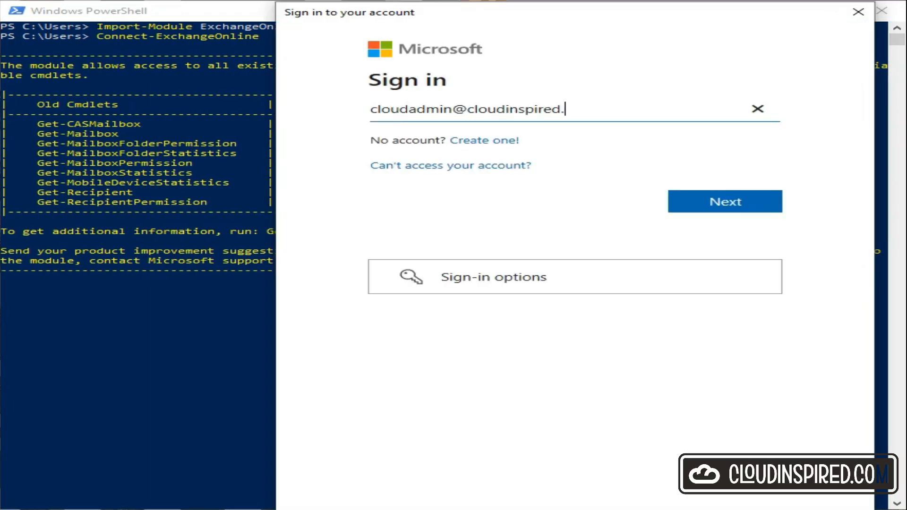
{"action": "left_click", "coordinate": [724, 201]}
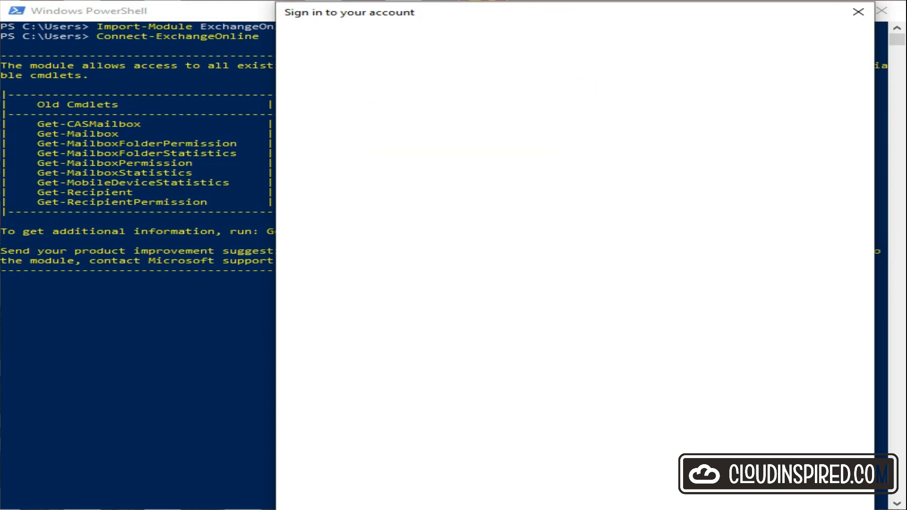
{"action": "left_click", "coordinate": [859, 11]}
{"action": "type", "text": "Install-Module MicrosoftTeams"}
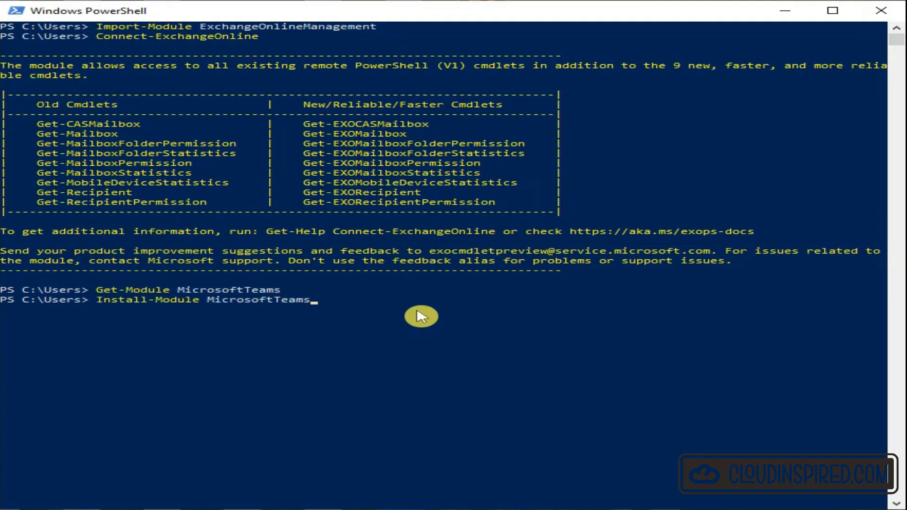
{"action": "key", "text": "Return"}
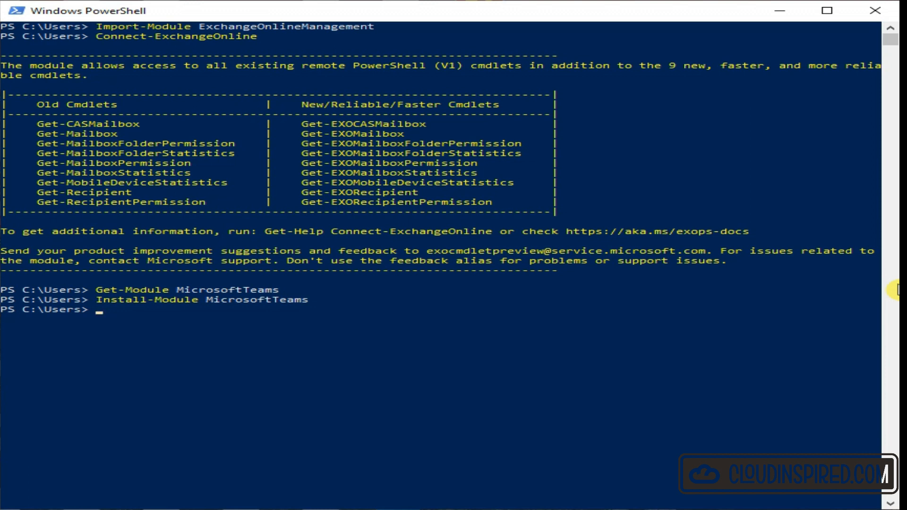
{"action": "type", "text": "Connect-MicrosoftTeams"}
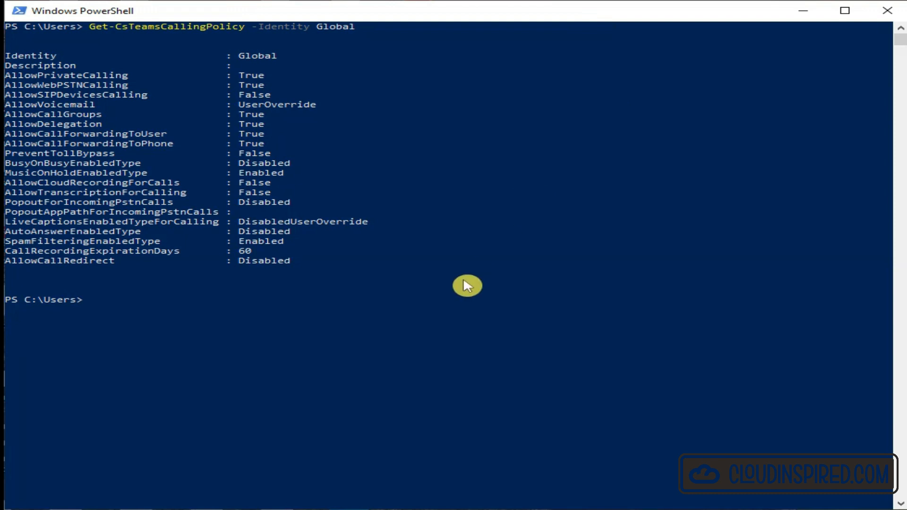
Step: Set AllowCloudRecordingForCalls to $true on the Global Teams calling policy
{"action": "type", "text": "Set-CsTeamsCallingPolicy -Identity Global -AllowCloudRecordingForCalls $true"}
{"action": "type", "text": "Get-CsTeamsCallingPolicy -Identity Global"}
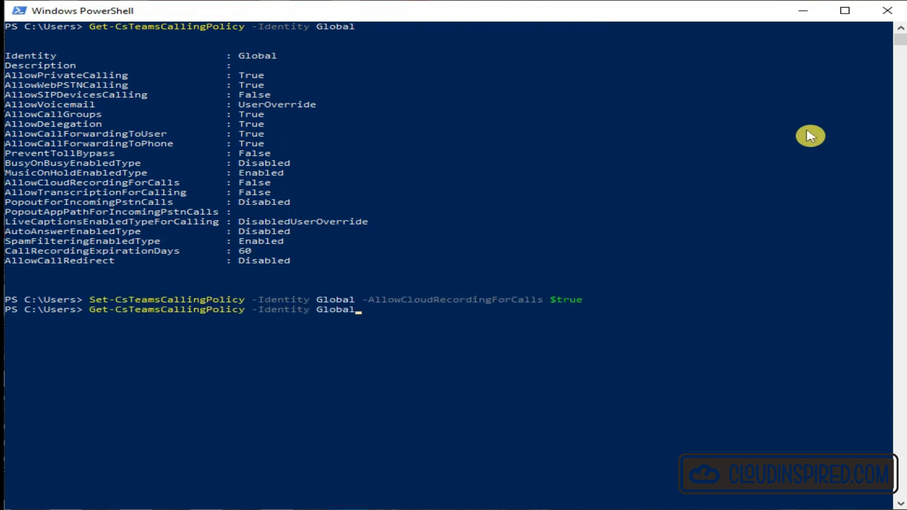
{"action": "key", "text": "Return"}
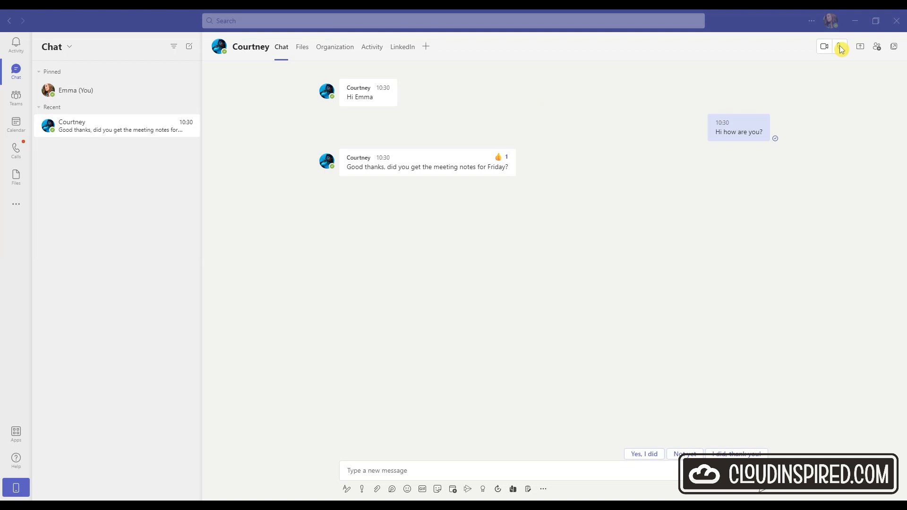
{"action": "mouse_move", "coordinate": [841, 47]}
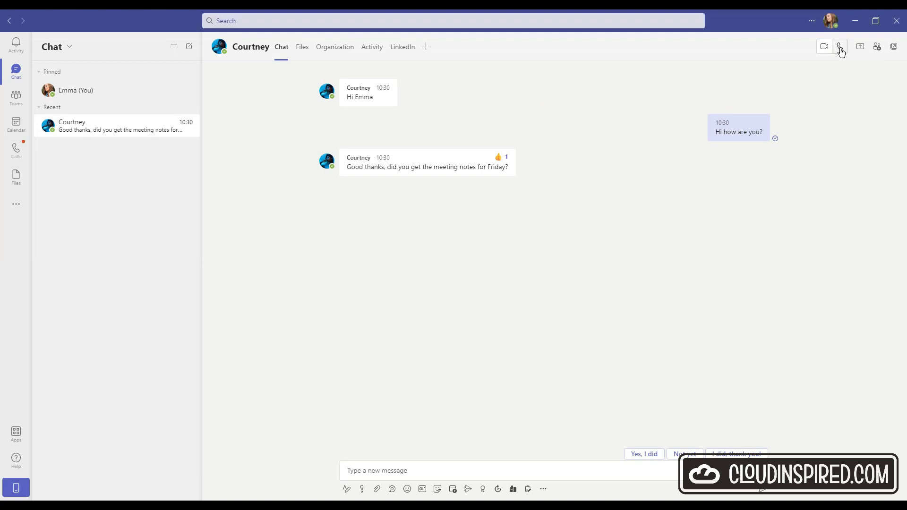
Step: Record an audio call with the chat contact, stop recording, and view it in the chat
{"action": "left_click", "coordinate": [840, 46]}
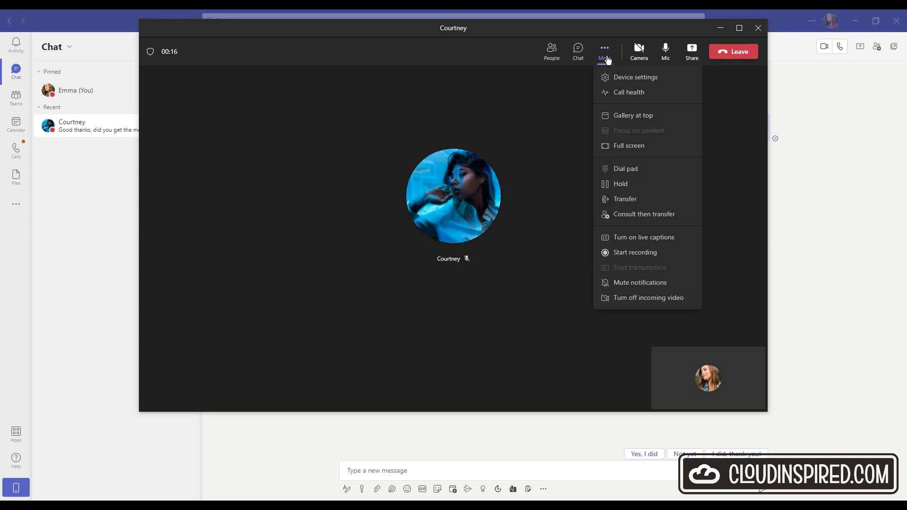
{"action": "mouse_move", "coordinate": [613, 95]}
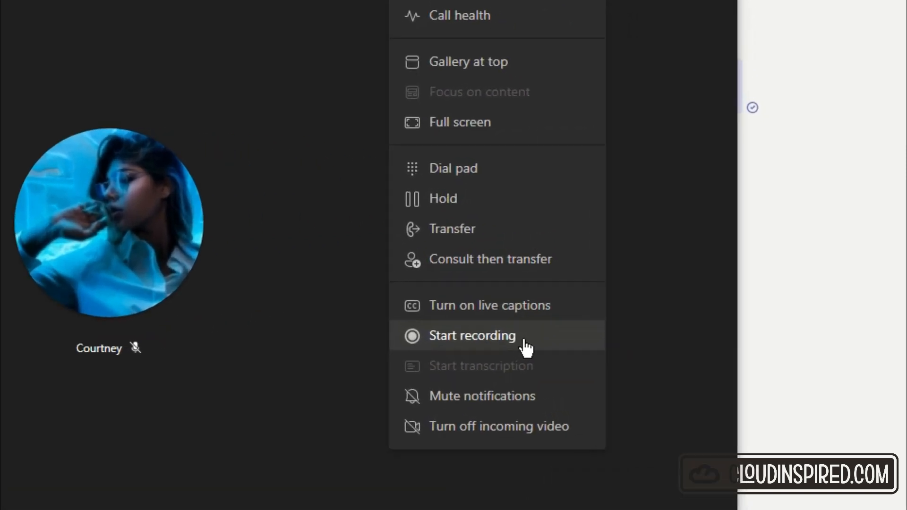
{"action": "left_click", "coordinate": [472, 335]}
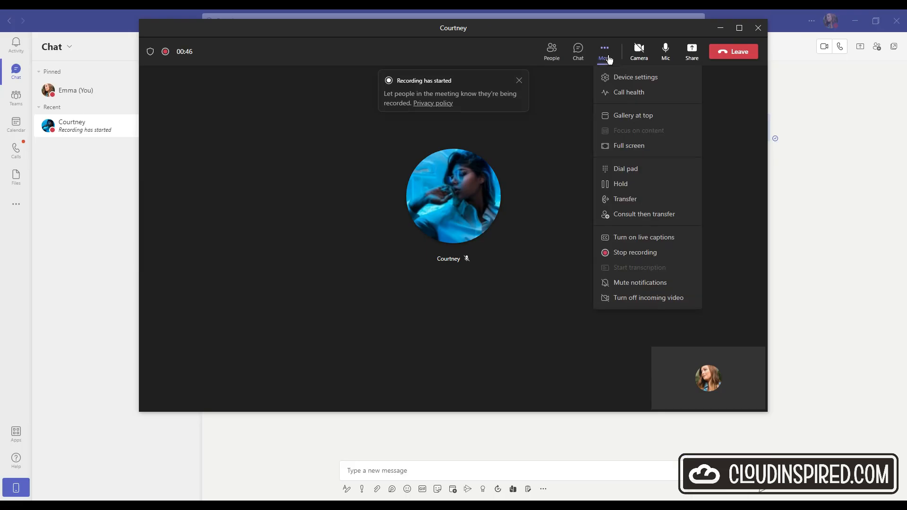
{"action": "left_click", "coordinate": [635, 252]}
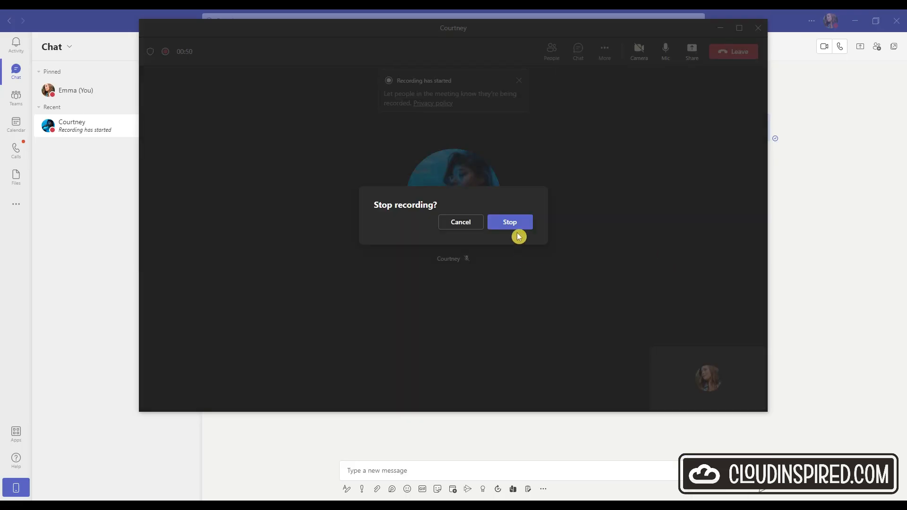
{"action": "left_click", "coordinate": [509, 222]}
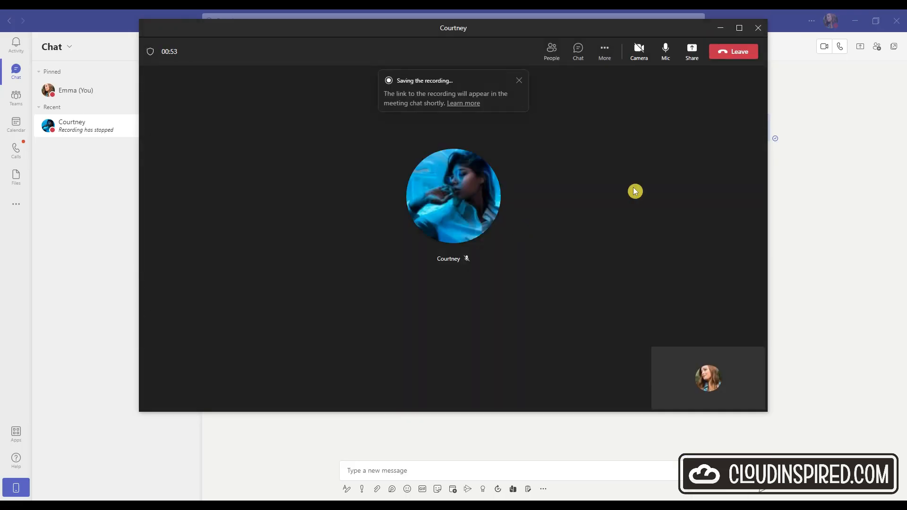
{"action": "left_click", "coordinate": [577, 50]}
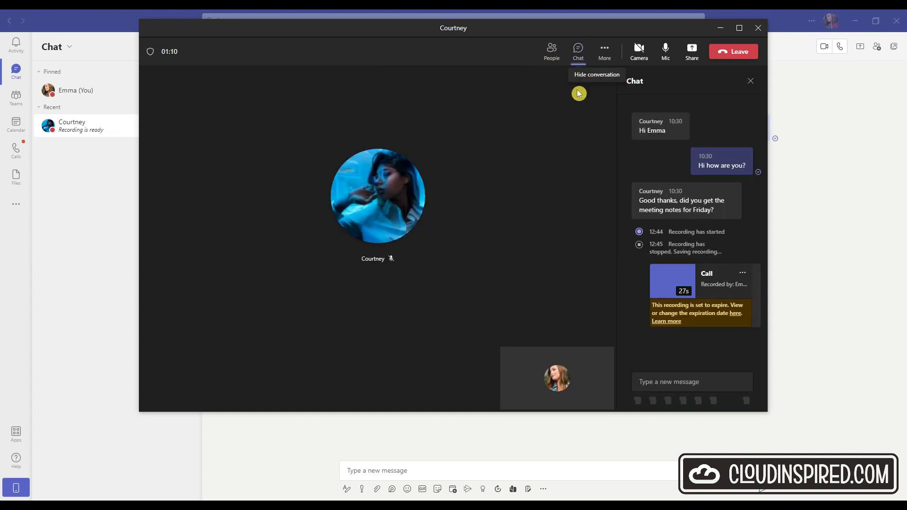
{"action": "mouse_move", "coordinate": [588, 203]}
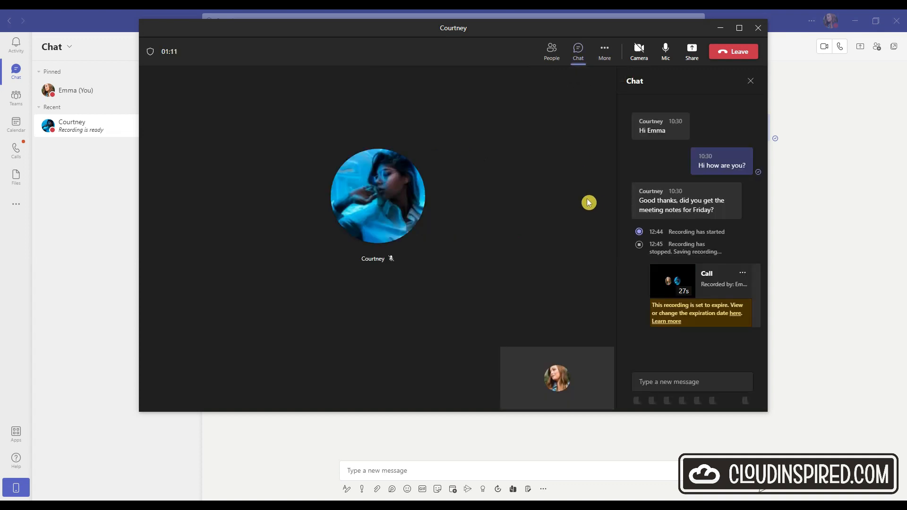
{"action": "left_click", "coordinate": [691, 382]}
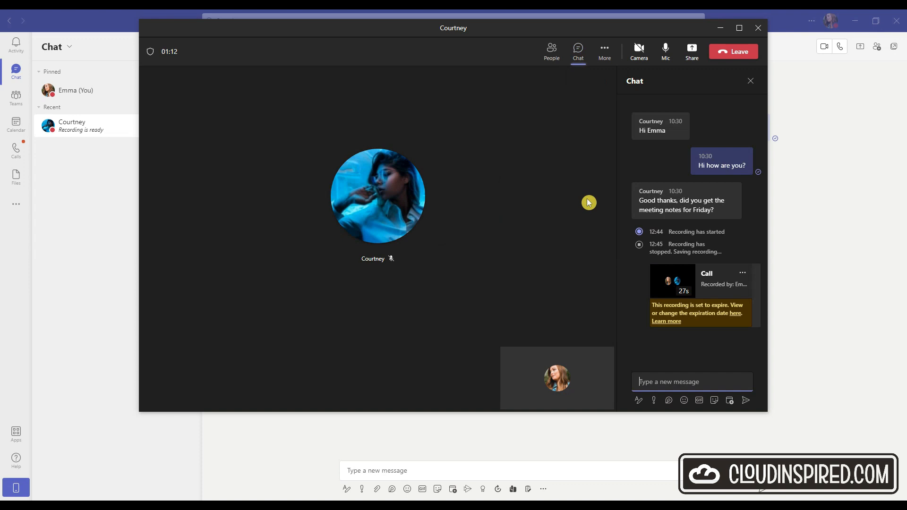